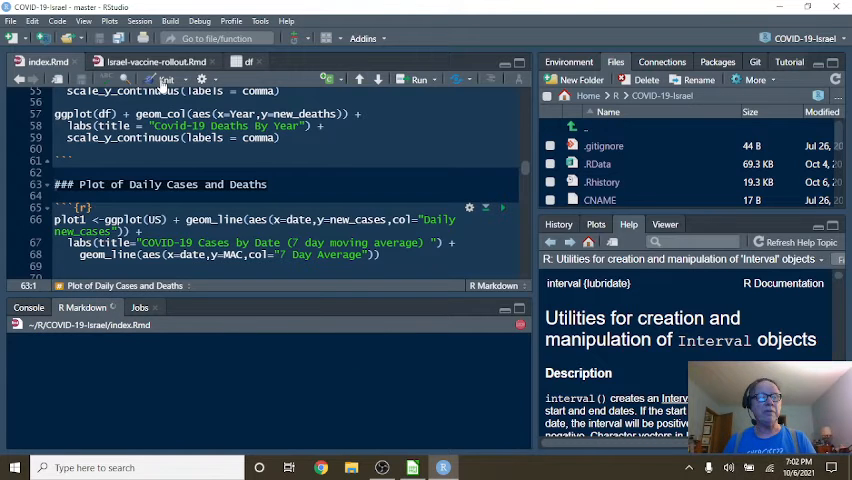
Knit index.Rmd into the 'Israel: Battle With COVID-19' HTML report.
click(164, 80)
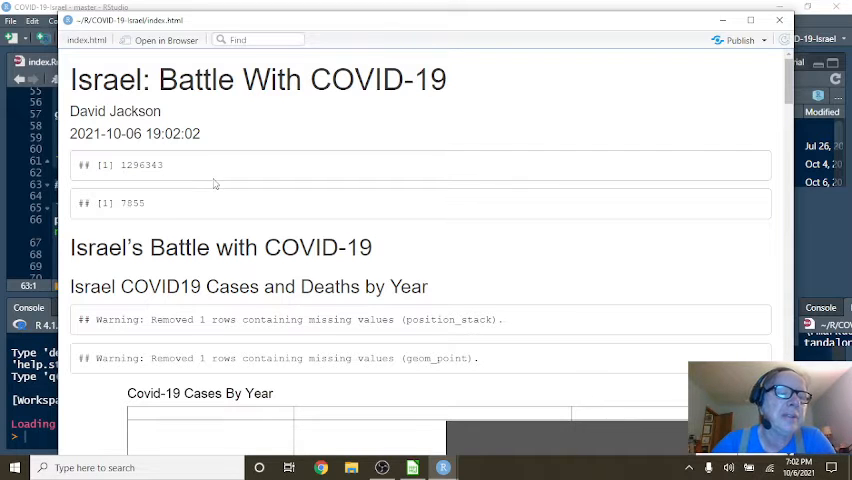
mouse_move(274, 188)
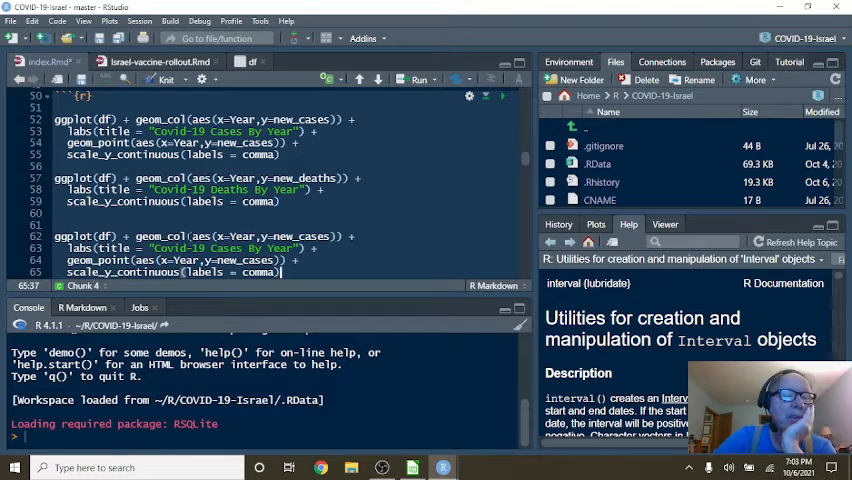
mouse_move(210, 204)
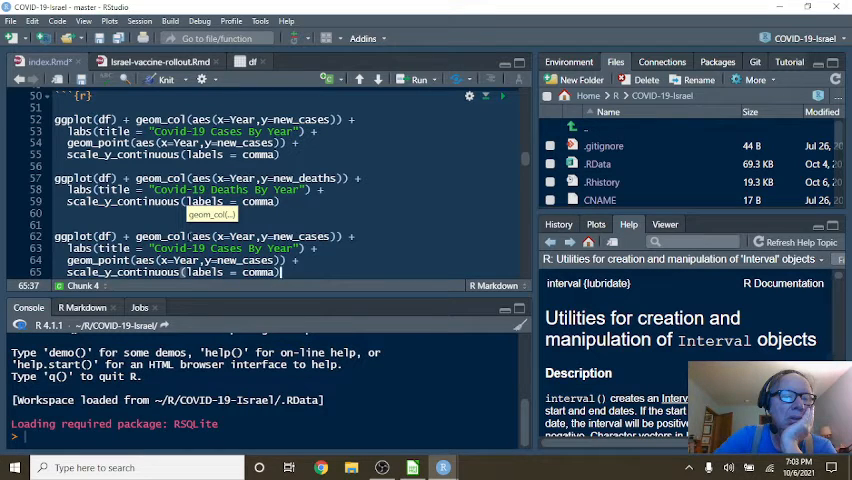
Skim the yearly ggplot chunks and return to the index.html preview's Cases By Year chart.
scroll(down, 3)
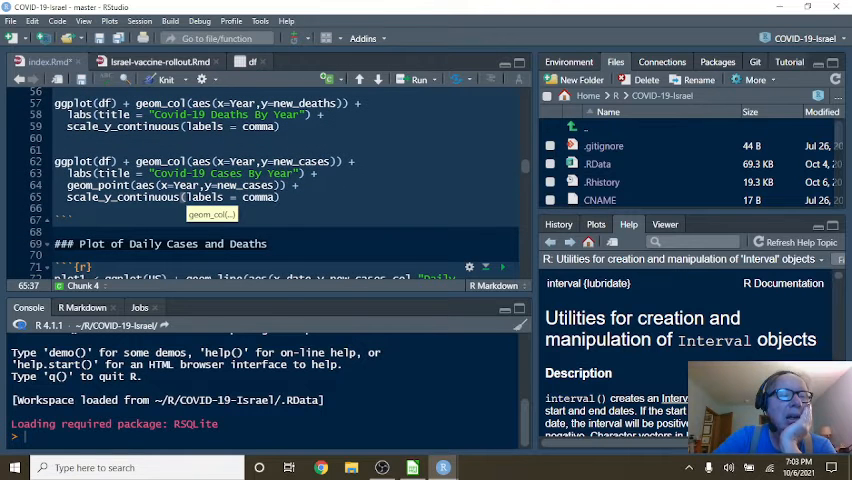
drag(66, 160, 284, 196)
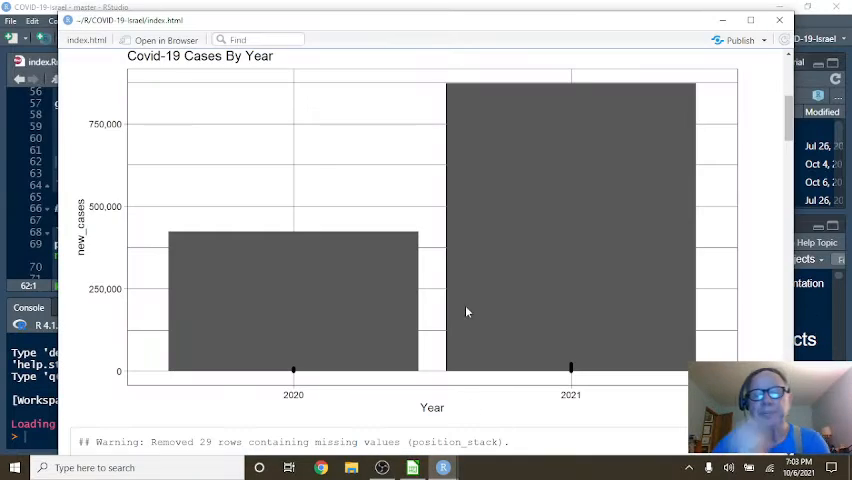
mouse_move(476, 300)
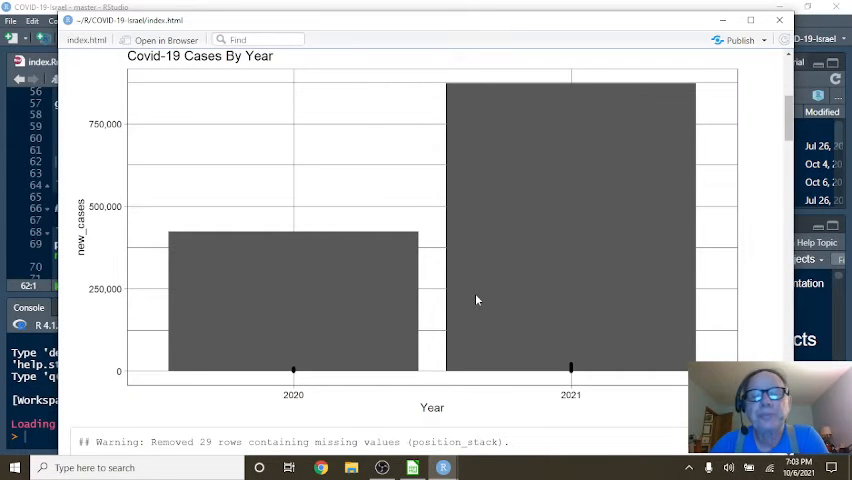
mouse_move(540, 138)
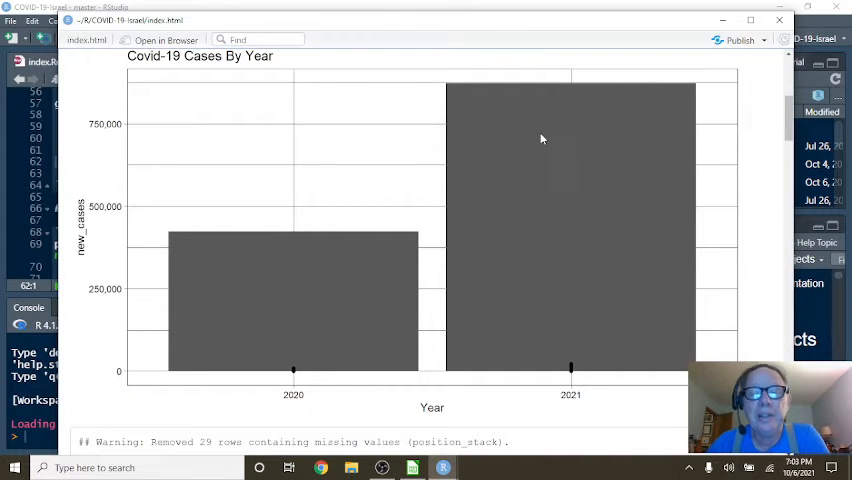
mouse_move(546, 136)
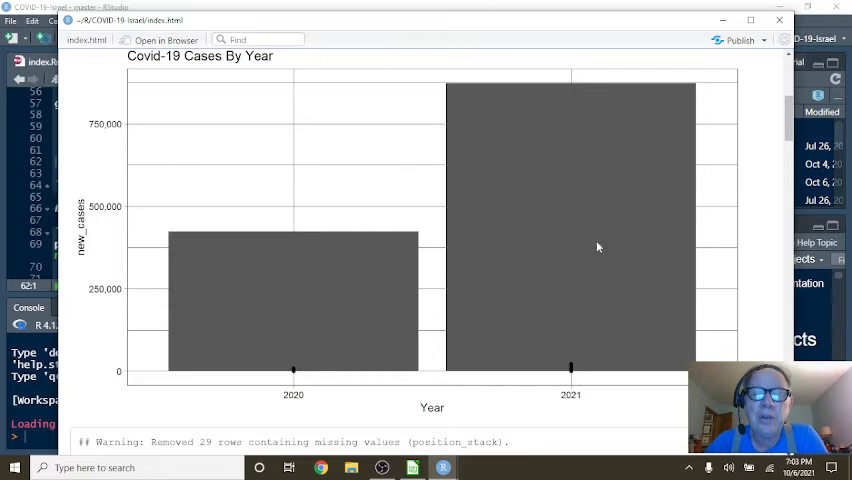
Scroll the preview past the Cases By Year and Deaths By Year charts to the daily section.
scroll(down, 3)
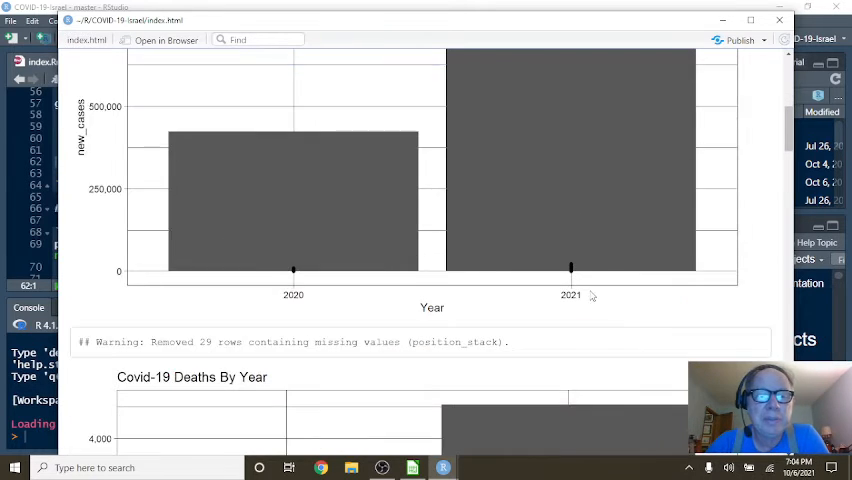
scroll(down, 3)
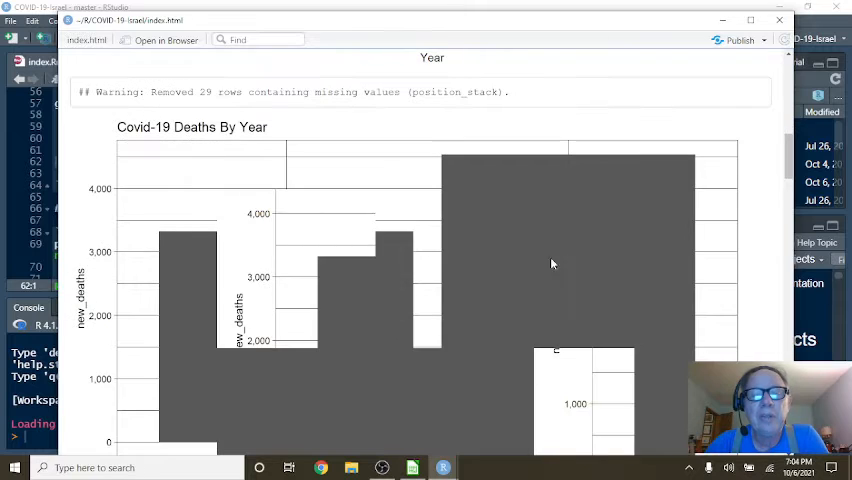
scroll(down, 3)
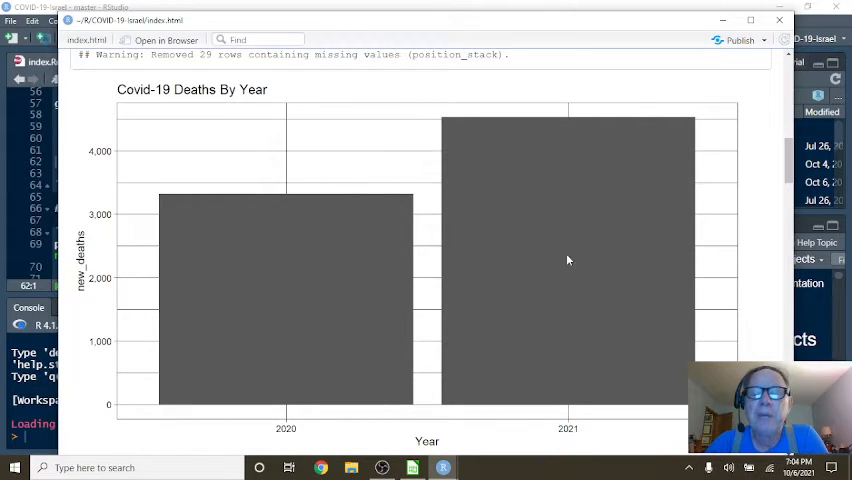
scroll(down, 3)
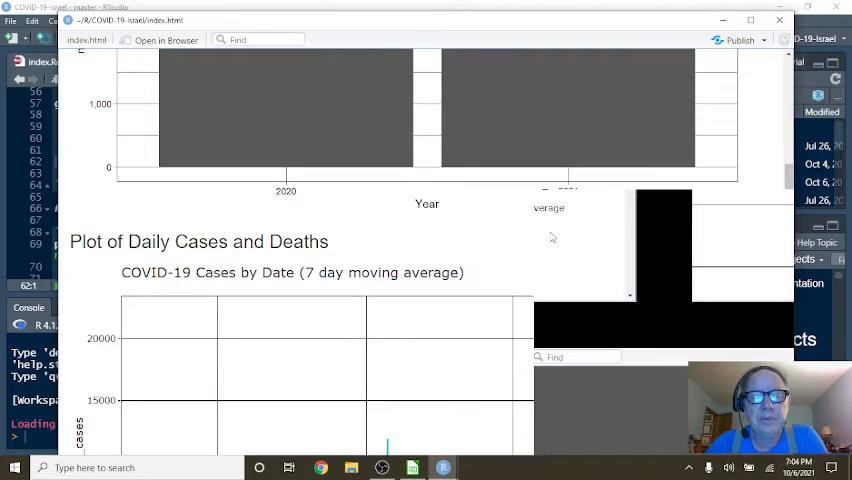
Compare daily new cases with the 7-day average, then scroll to the deaths-by-date chart.
scroll(down, 3)
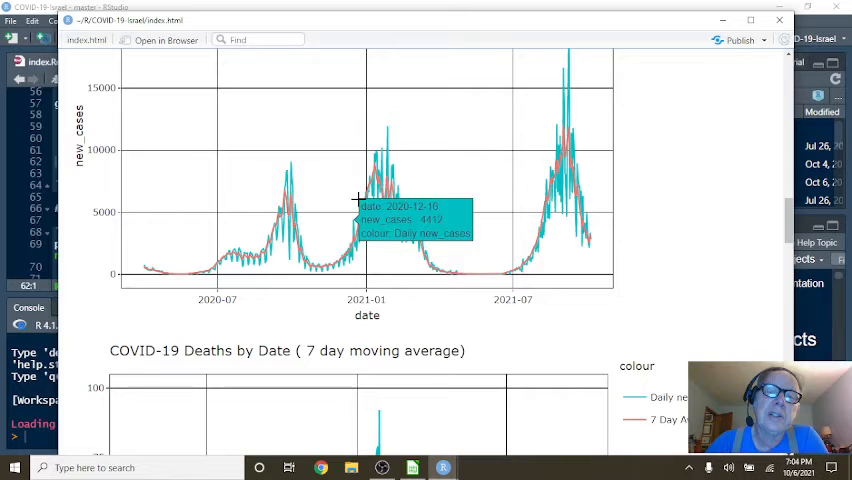
mouse_move(356, 252)
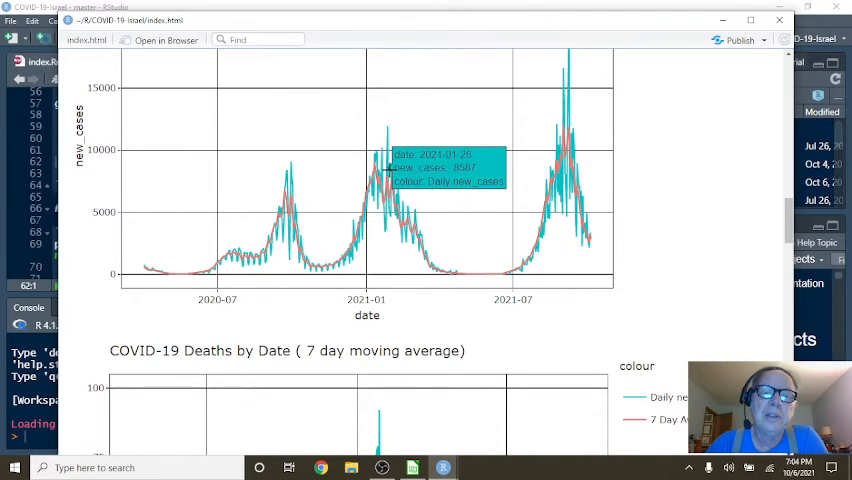
mouse_move(424, 268)
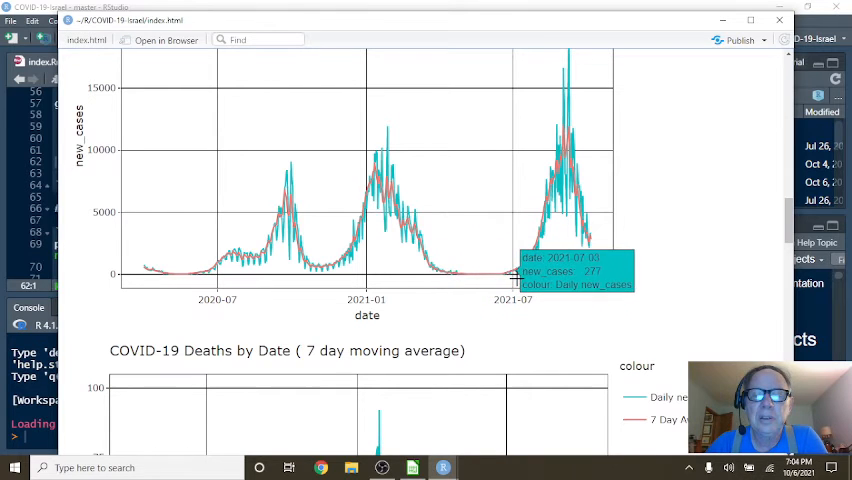
mouse_move(512, 274)
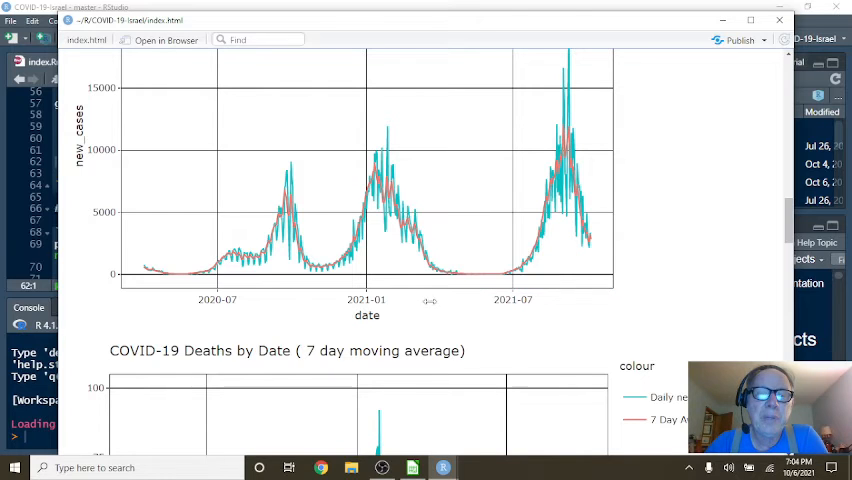
mouse_move(470, 270)
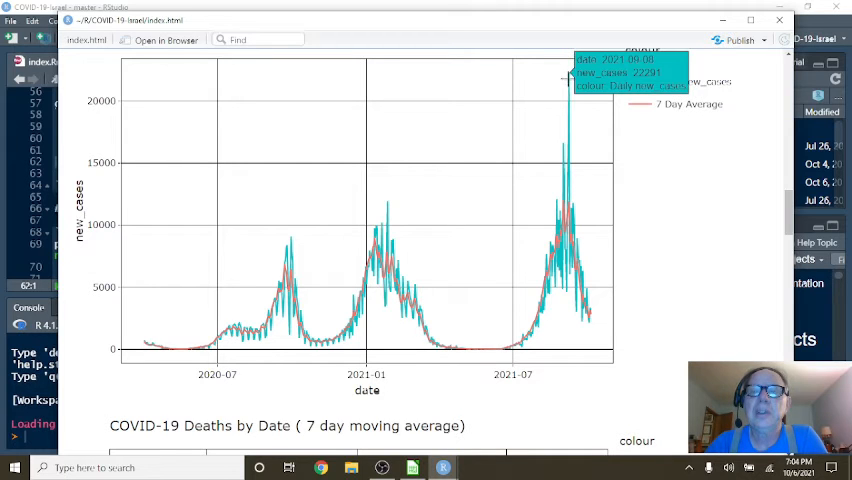
mouse_move(576, 104)
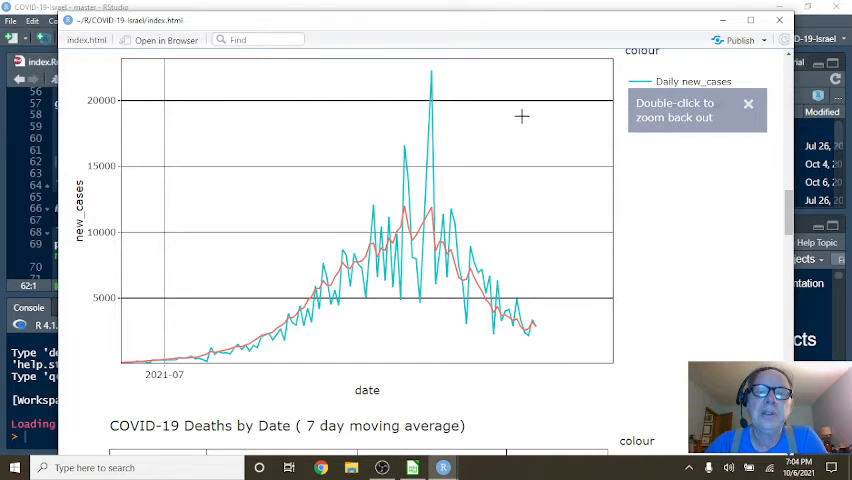
mouse_move(430, 72)
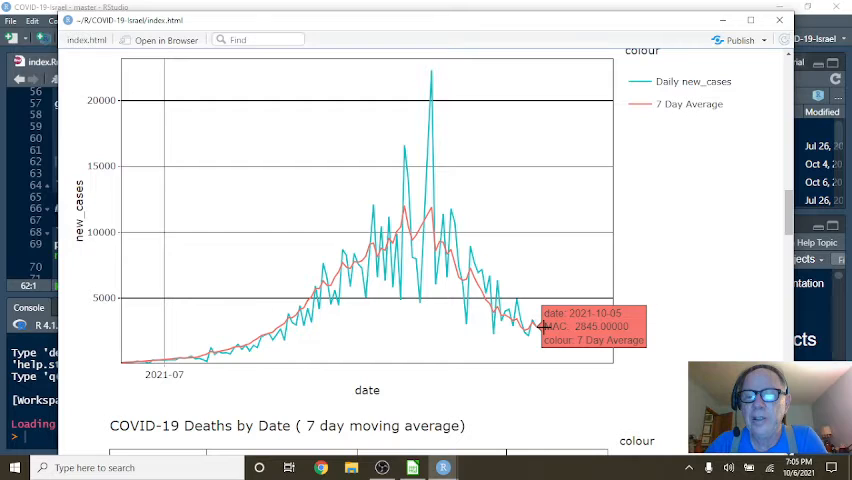
mouse_move(536, 324)
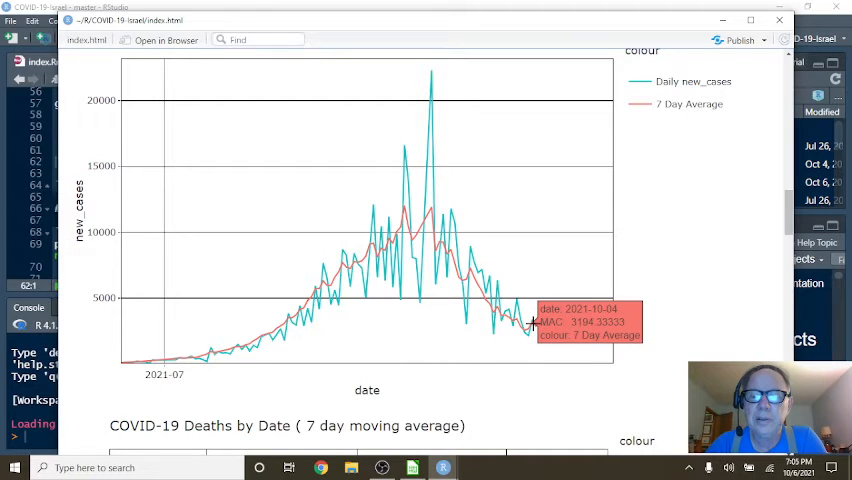
mouse_move(530, 318)
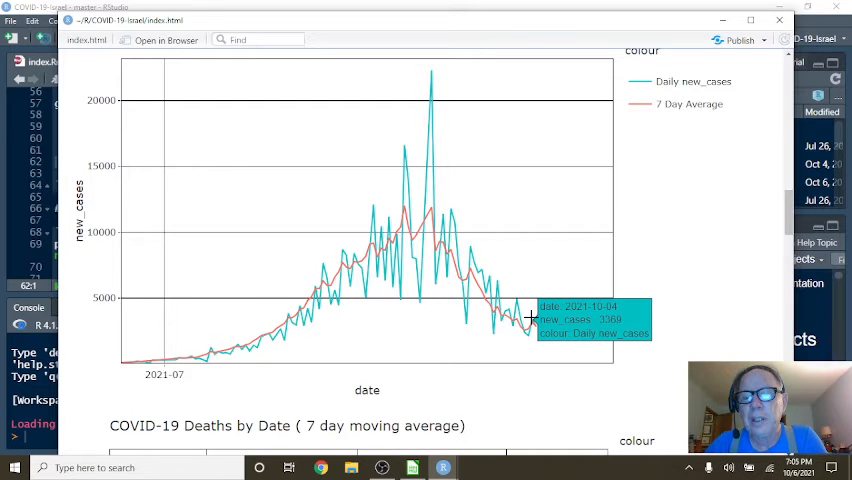
scroll(down, 3)
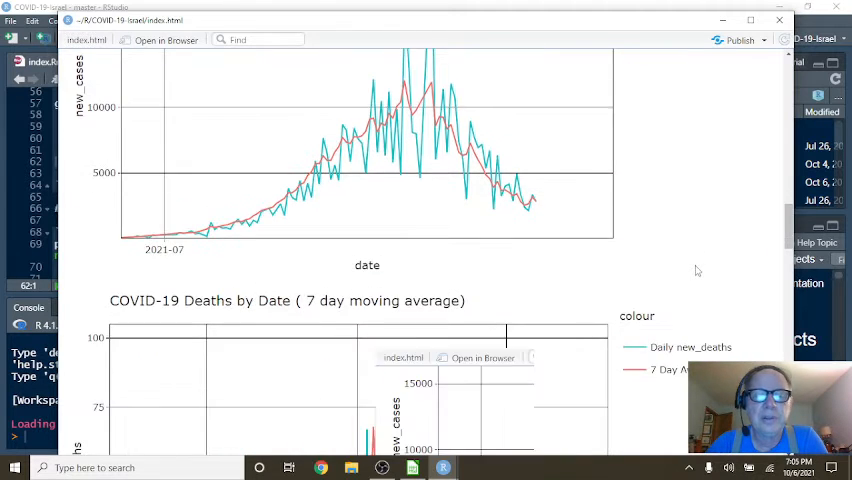
Inspect the deaths-by-date chart around the 2021 wave, then scroll to the weekly cases chart.
scroll(down, 3)
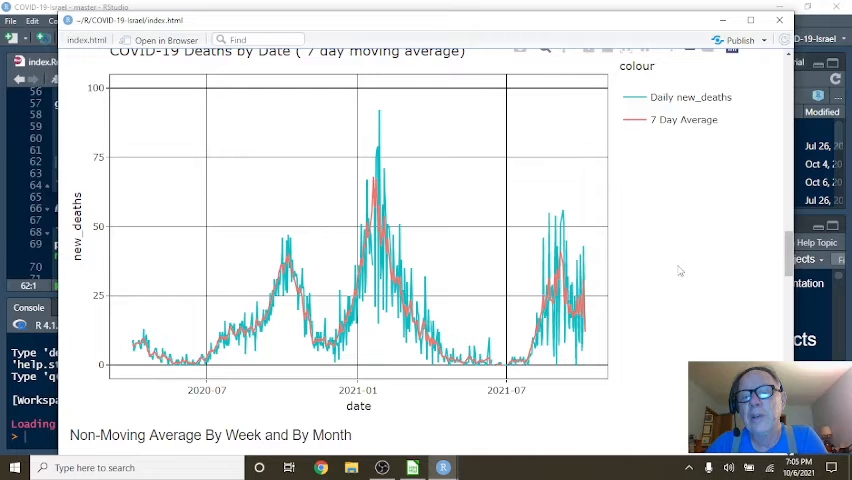
mouse_move(336, 292)
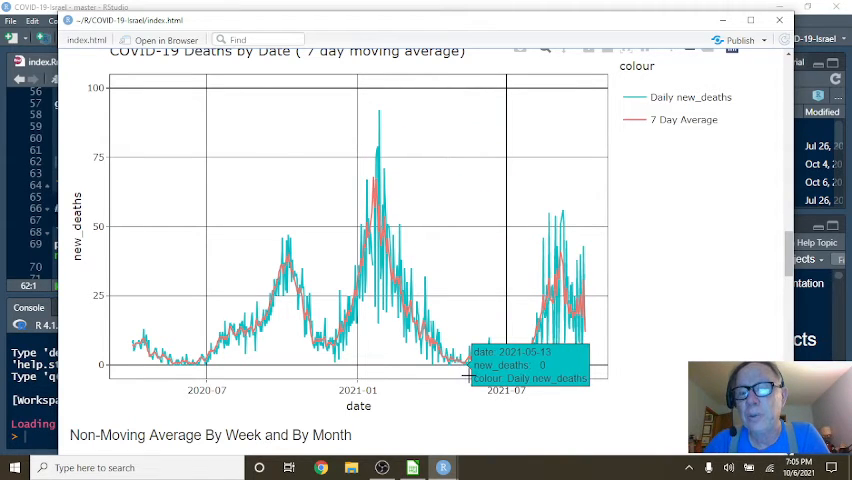
mouse_move(546, 200)
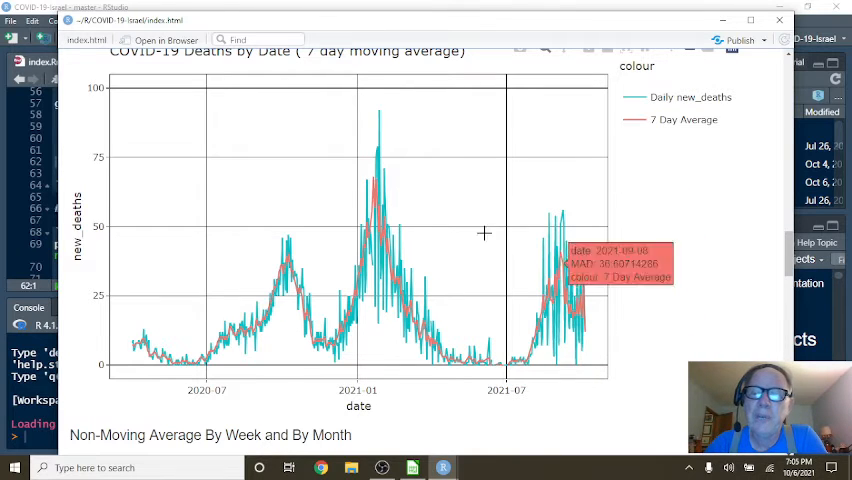
mouse_move(524, 330)
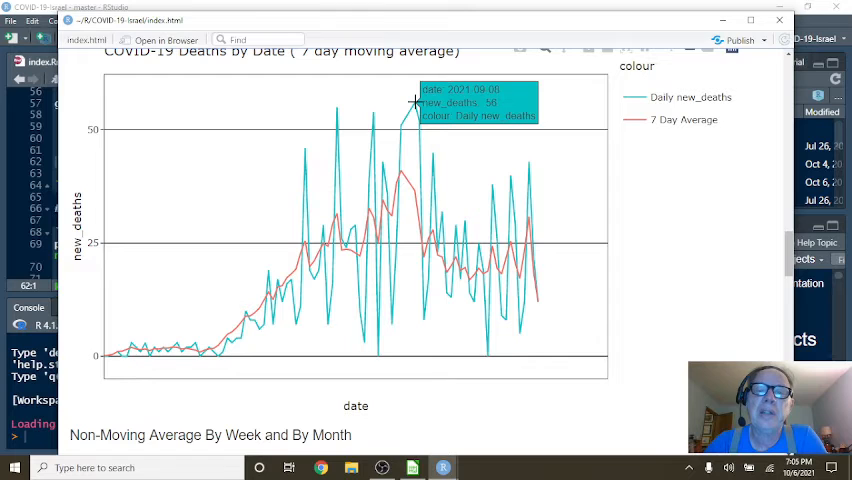
mouse_move(556, 252)
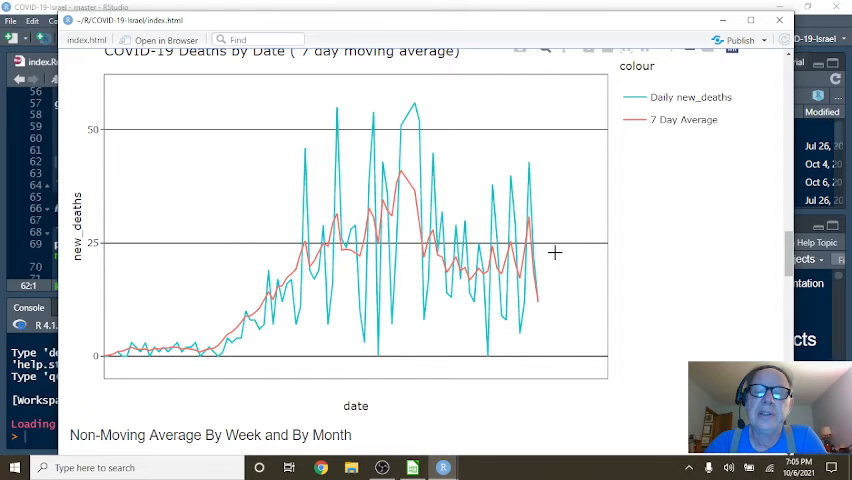
mouse_move(538, 296)
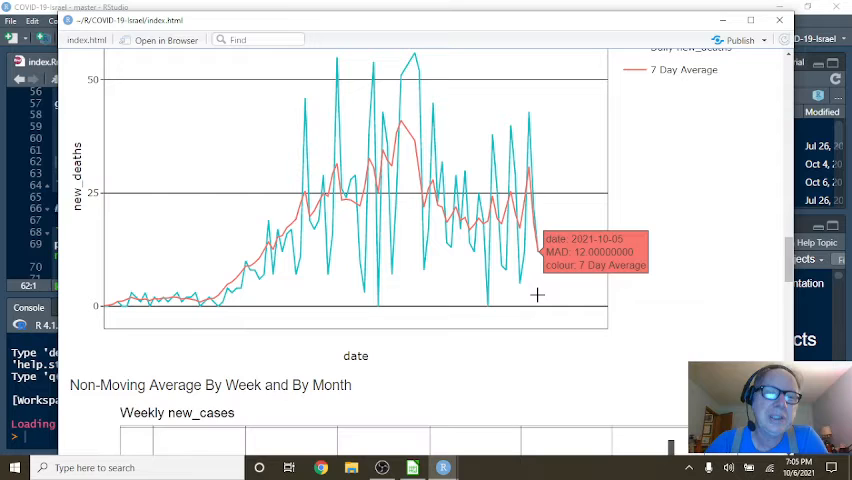
scroll(down, 3)
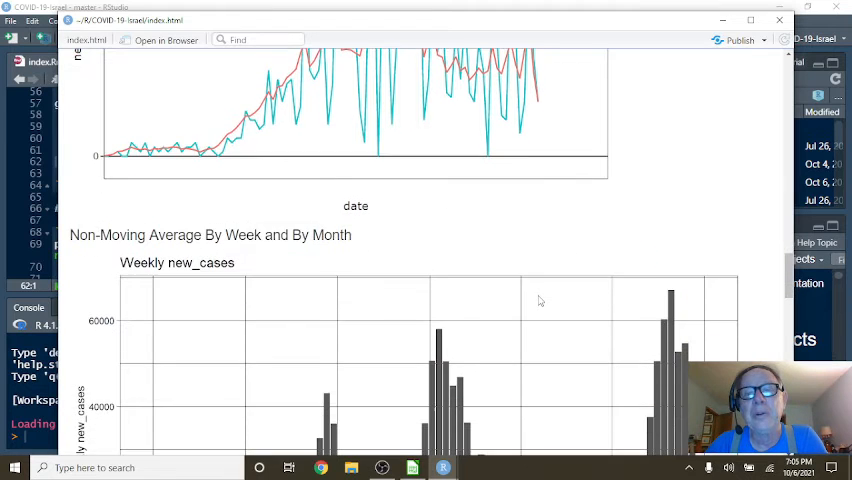
Scroll past the weekly new_cases bar chart to the weekly new_deaths chart.
scroll(down, 3)
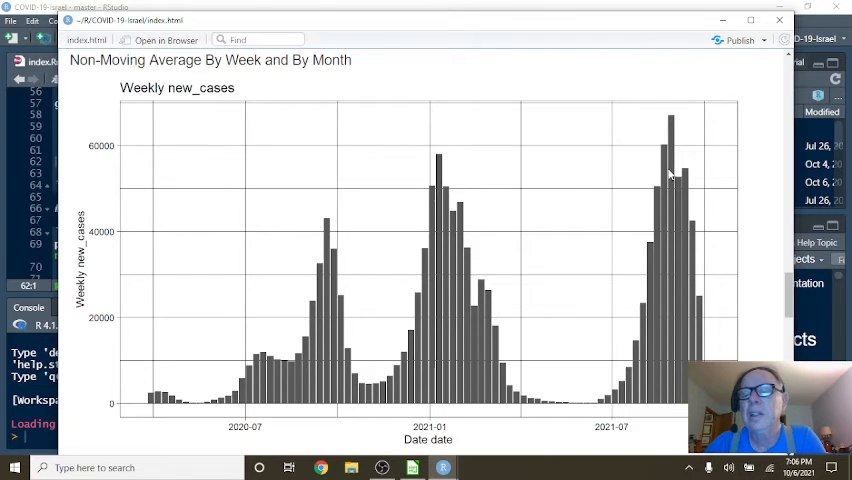
mouse_move(678, 194)
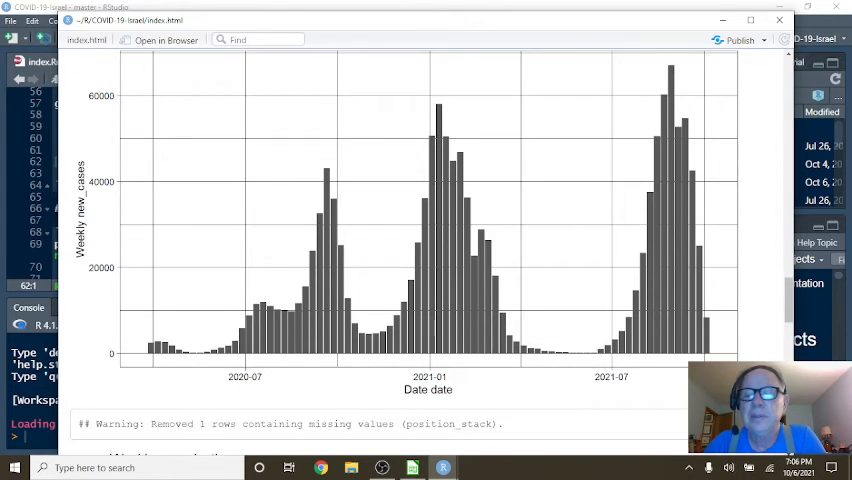
scroll(down, 3)
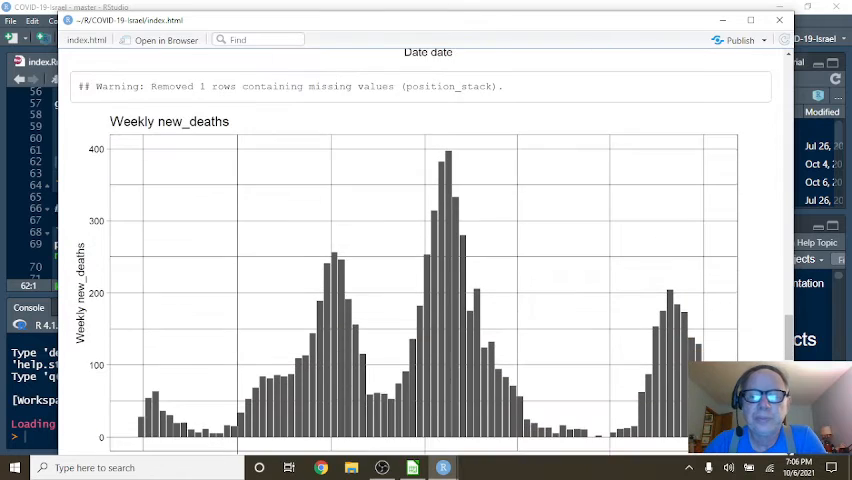
Scroll past the weekly new_deaths chart to the Monthly new_cases bar chart.
scroll(down, 3)
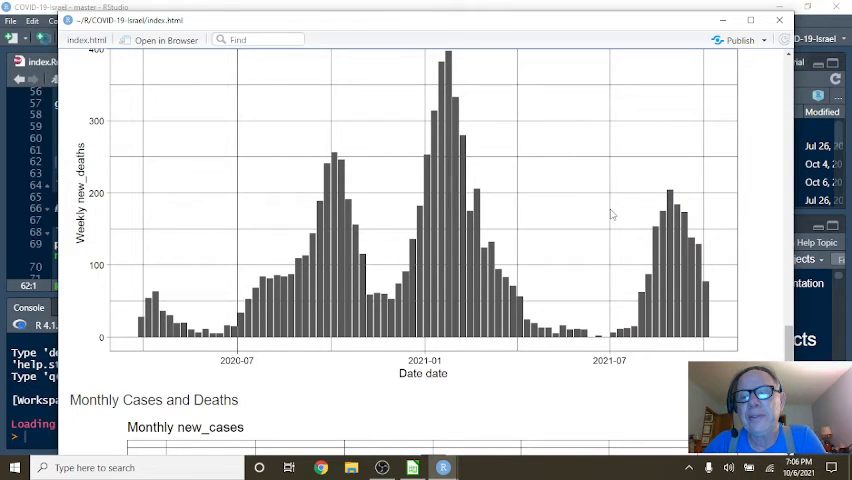
mouse_move(376, 188)
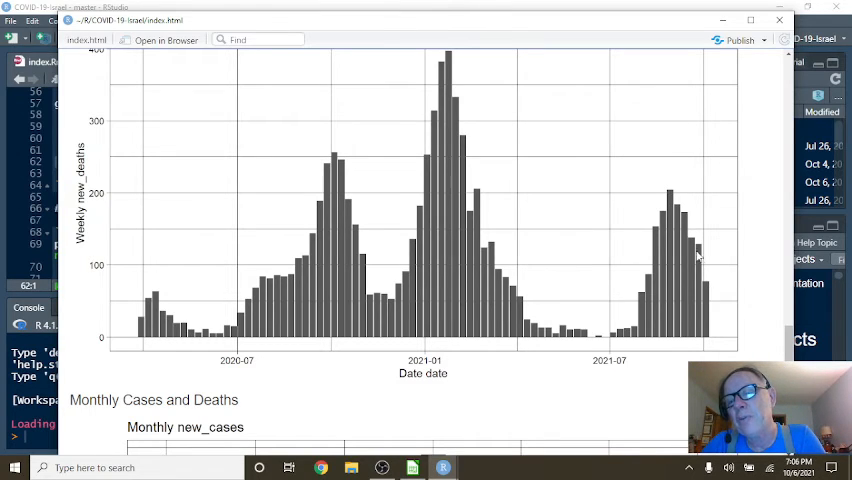
mouse_move(610, 222)
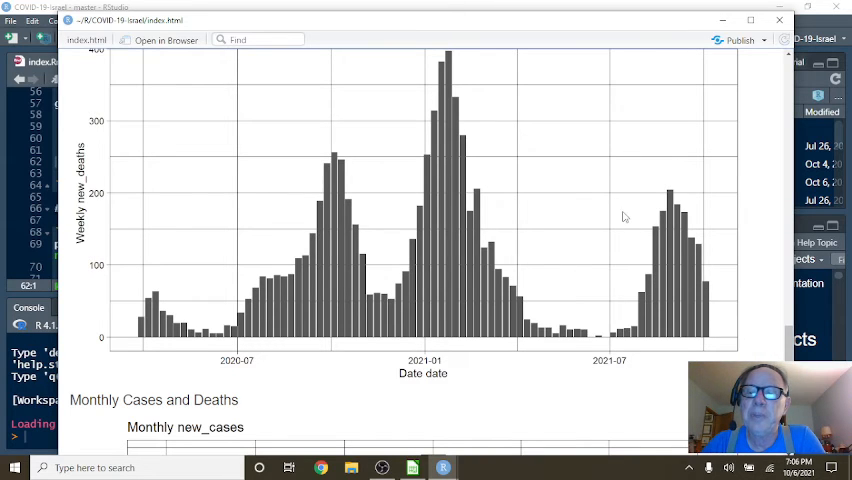
scroll(down, 3)
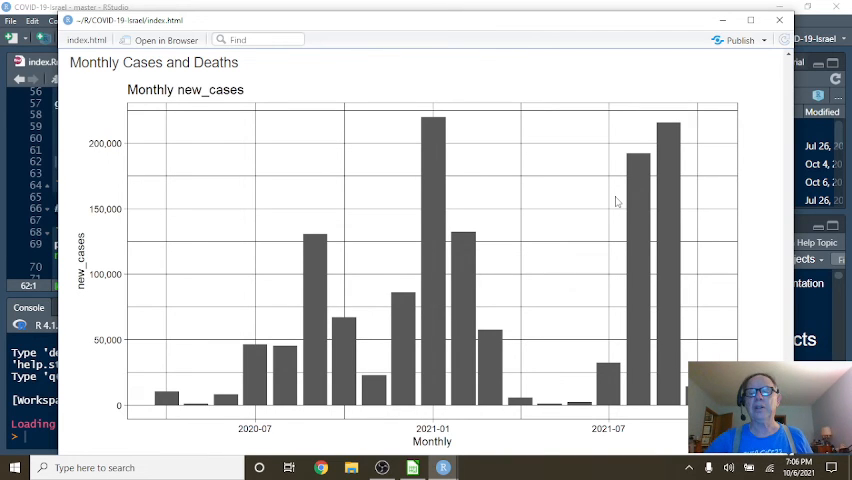
Scroll down to the Monthly new_deaths bar chart.
scroll(down, 3)
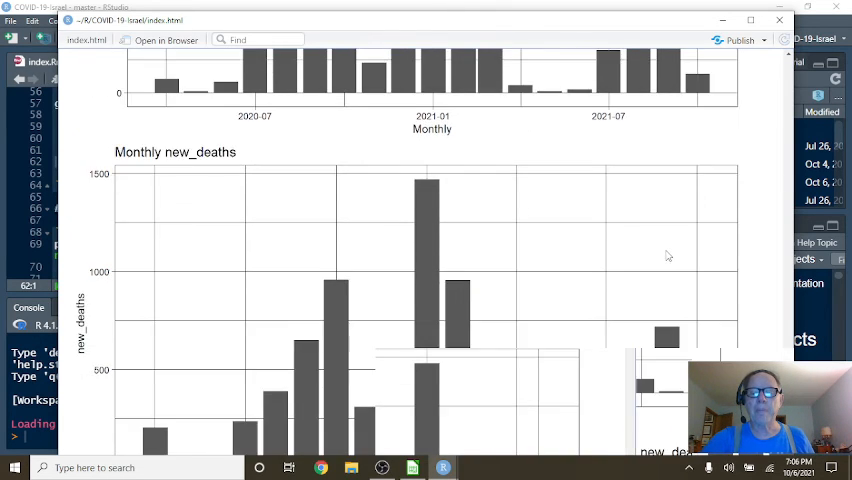
scroll(down, 3)
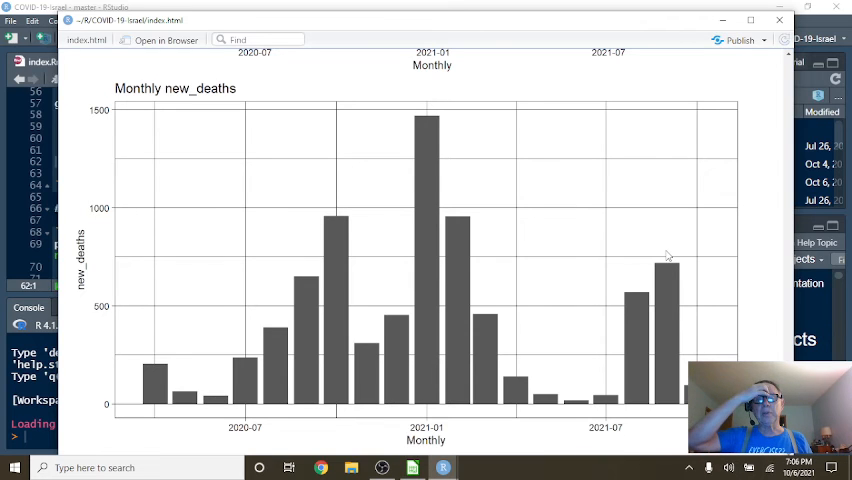